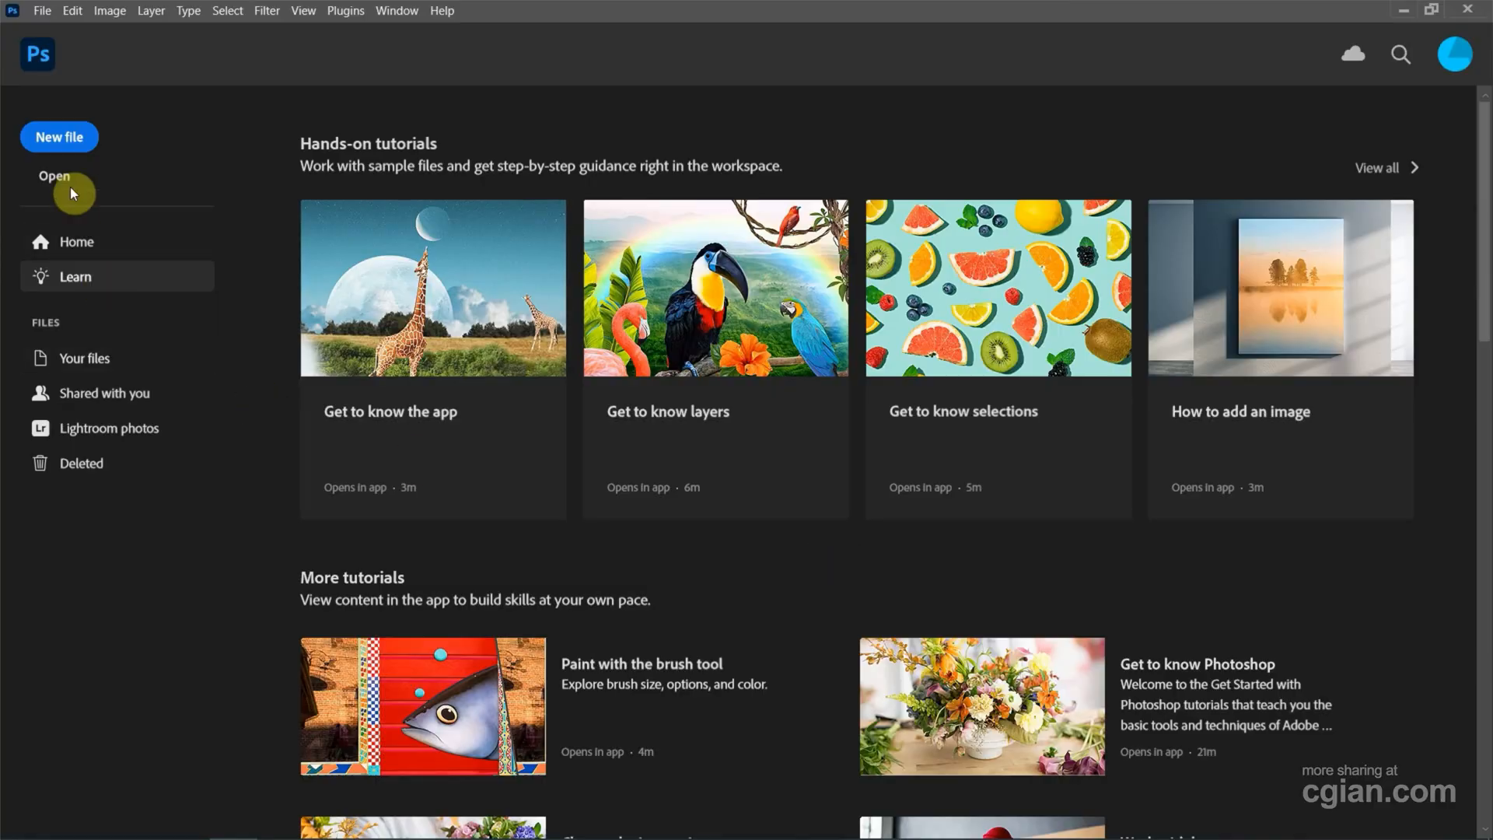
Create a new 1920 x 1080 px document with a white background
{"action": "left_click", "coordinate": [57, 136]}
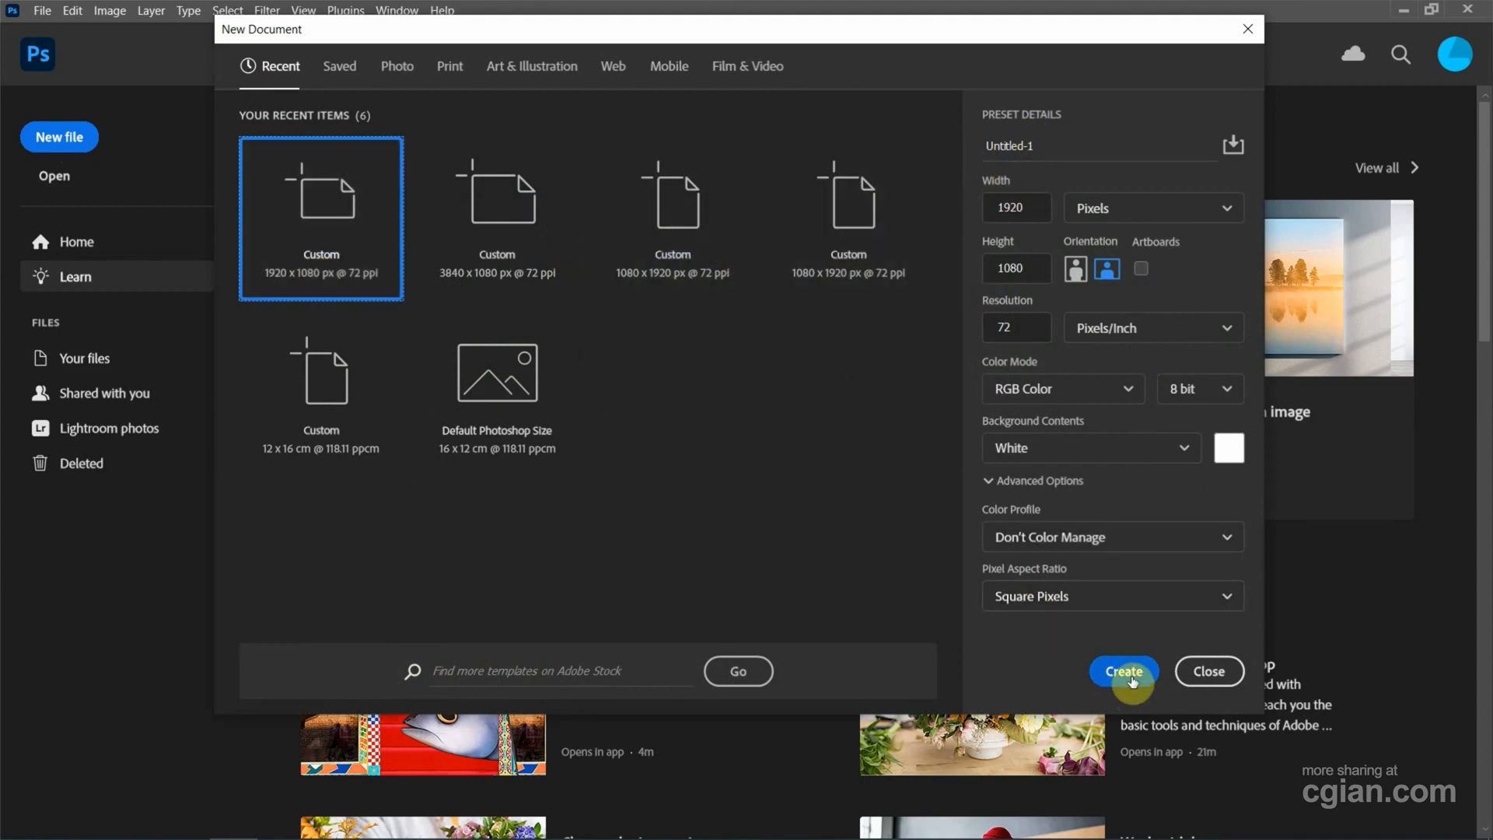
{"action": "left_click", "coordinate": [1123, 670]}
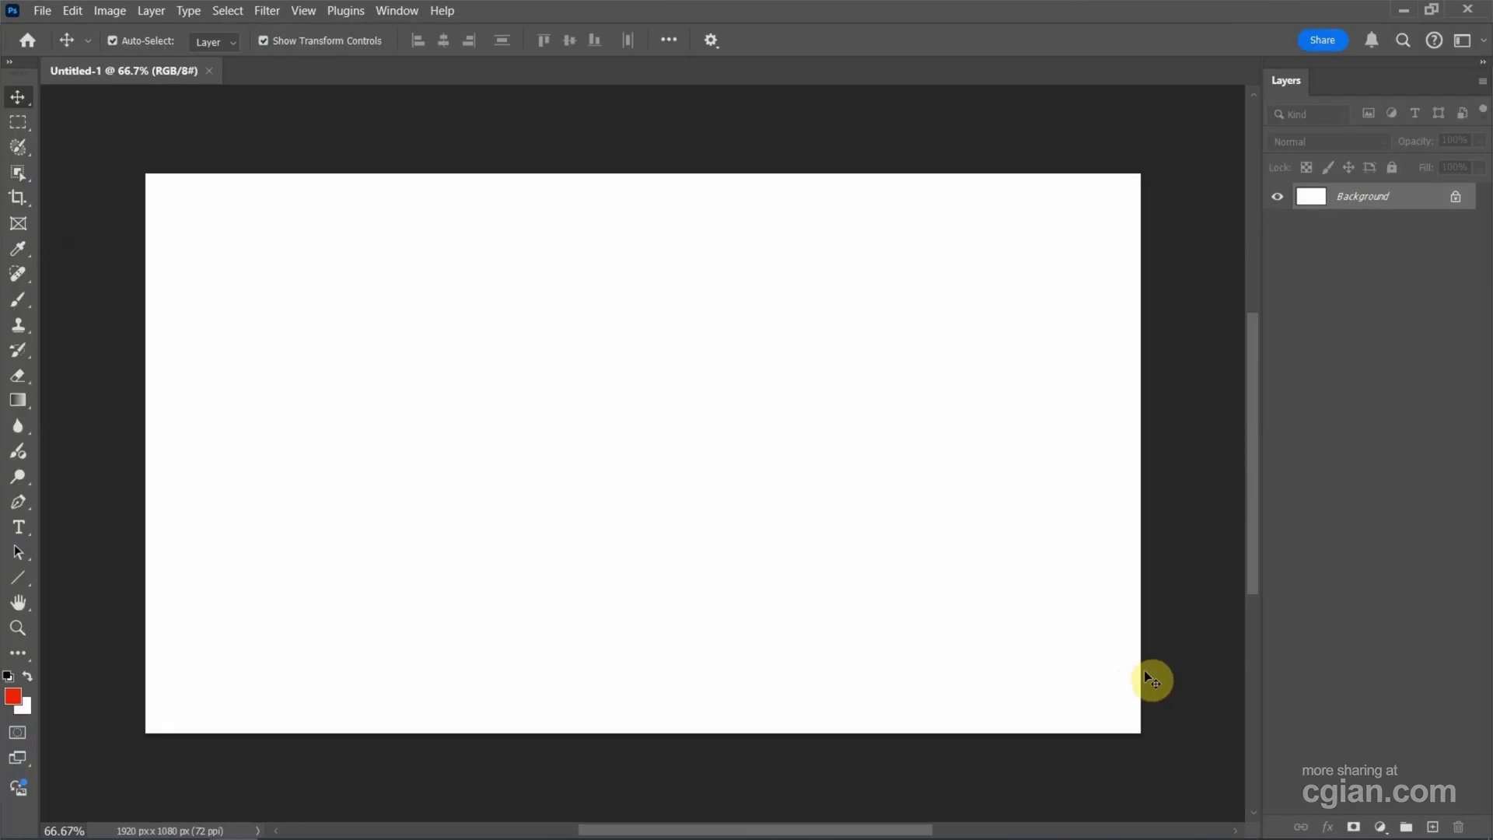
{"action": "mouse_move", "coordinate": [19, 289]}
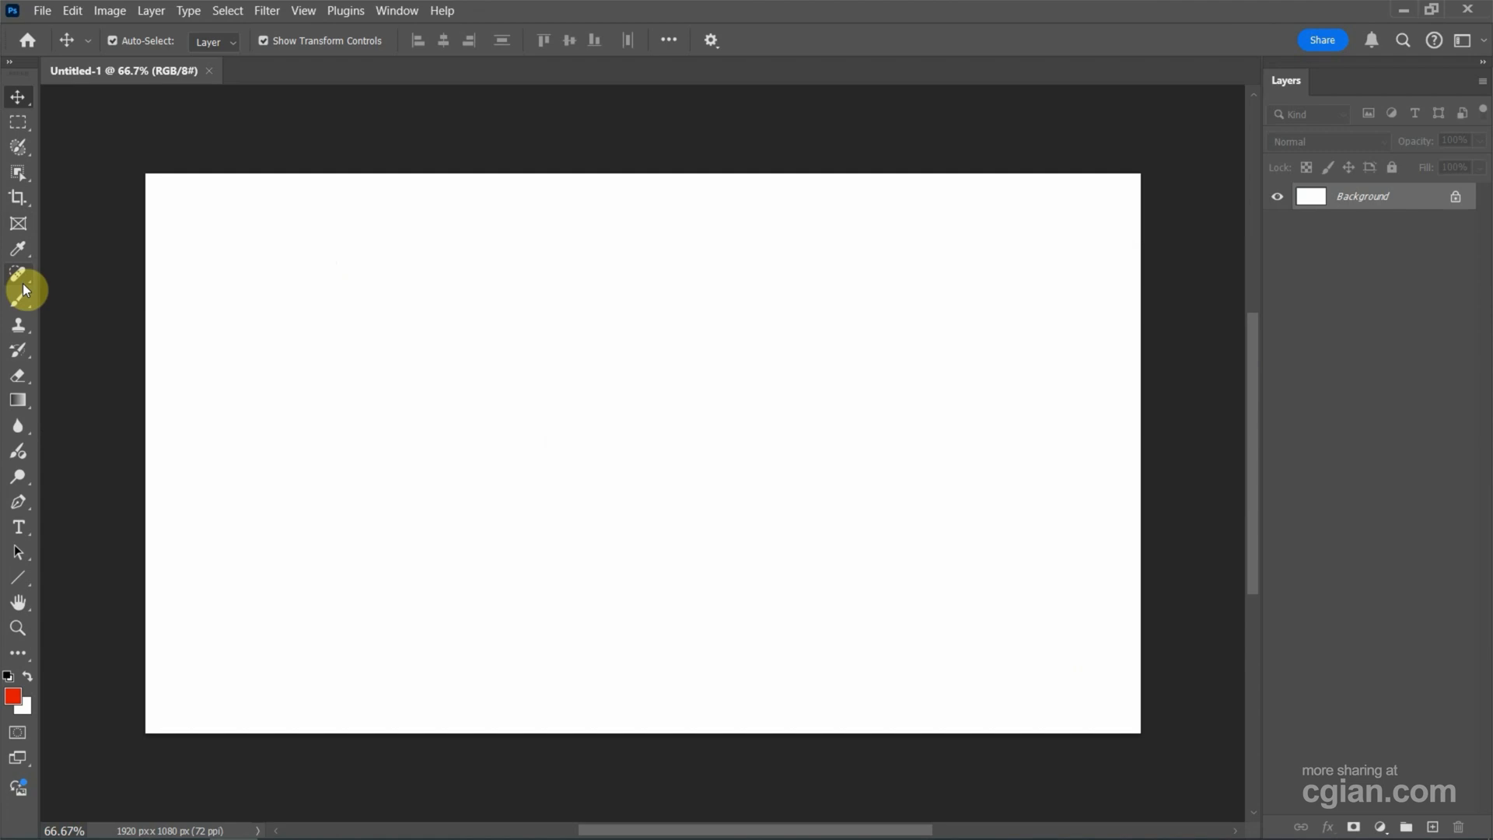
{"action": "mouse_move", "coordinate": [17, 300]}
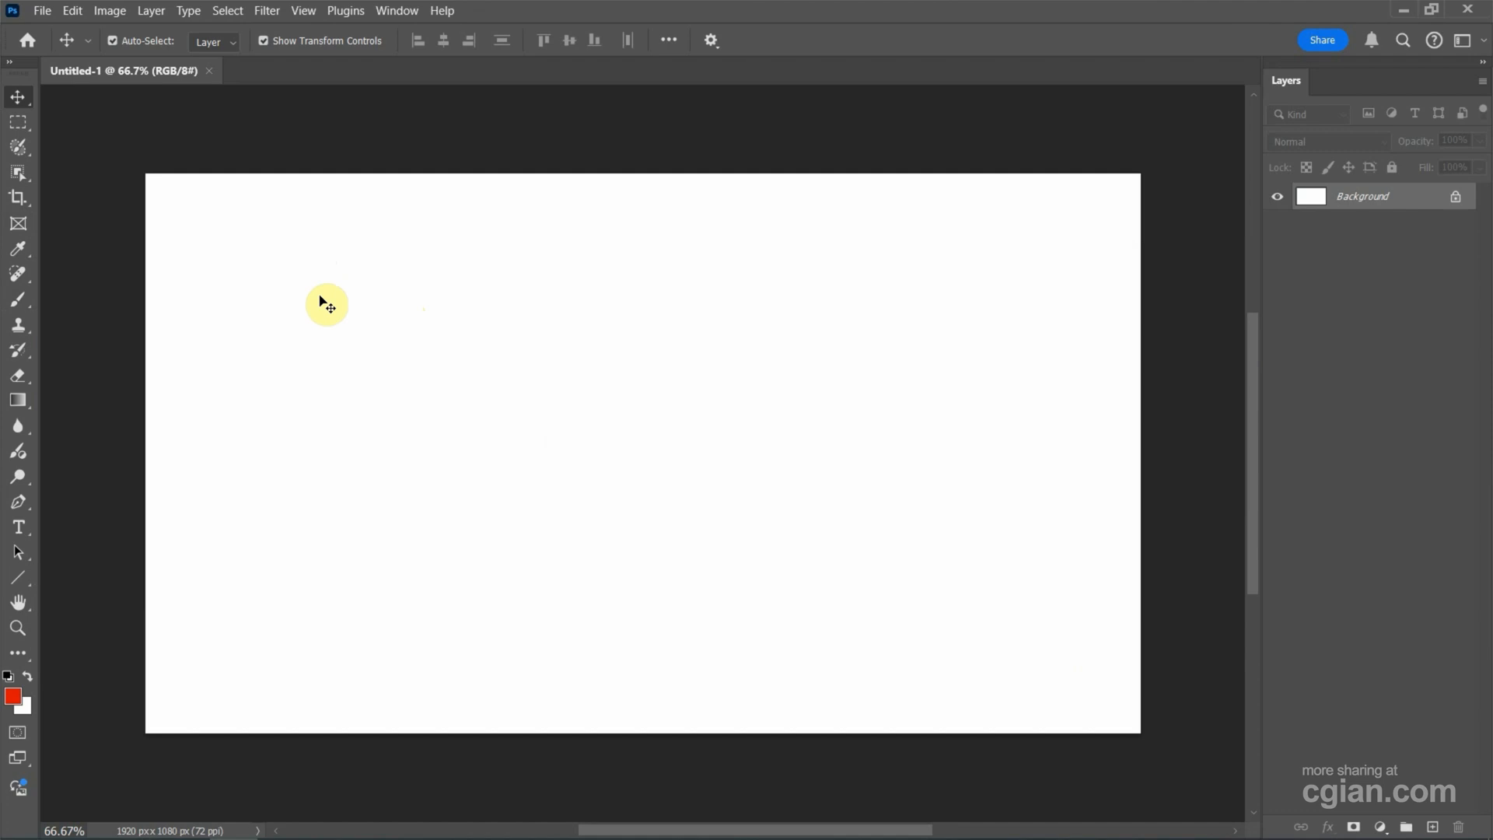
{"action": "left_click", "coordinate": [18, 299]}
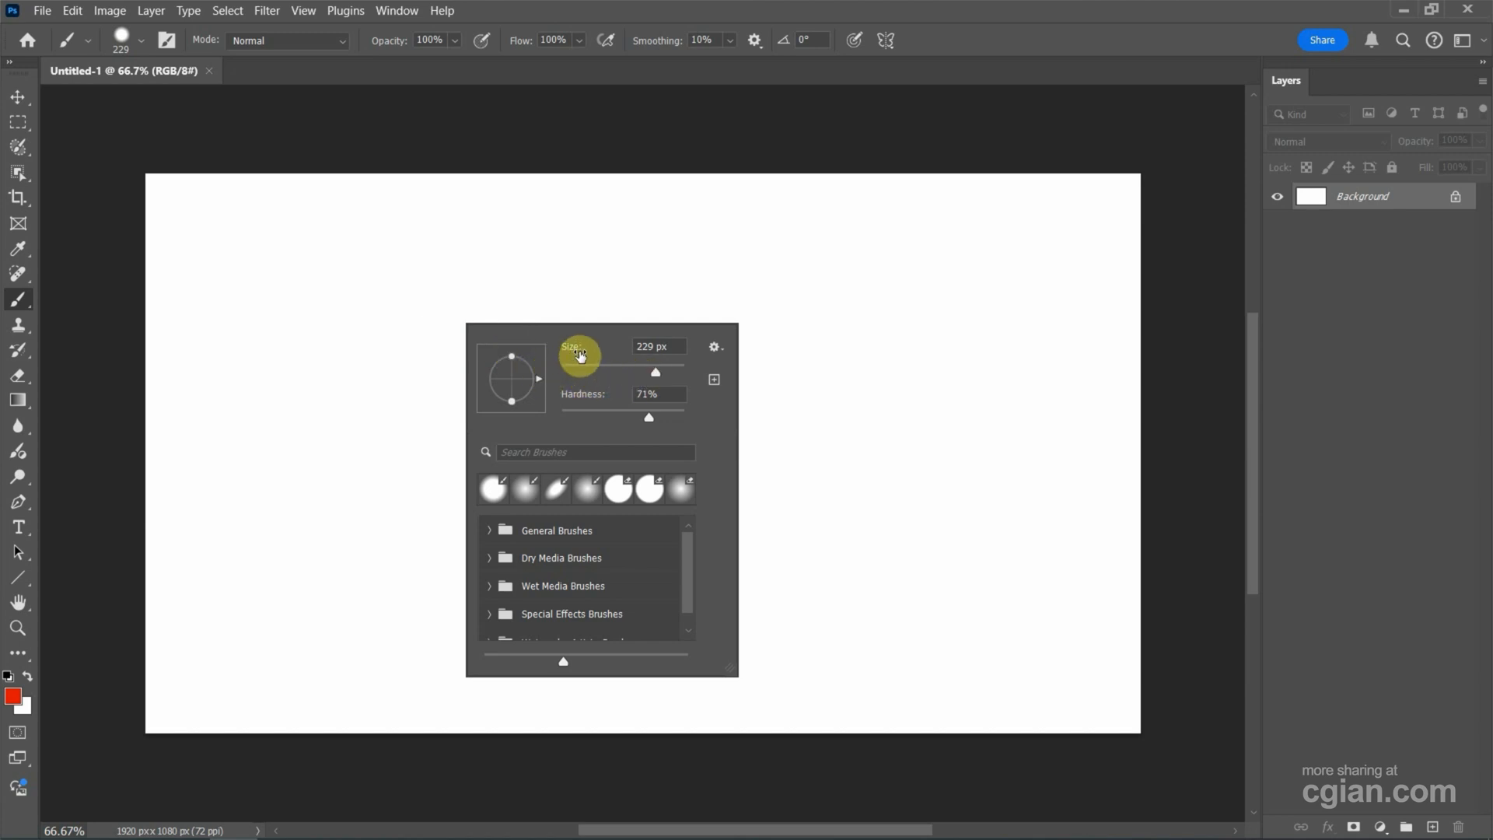
Set the brush to 50 px size with 0% hardness for a soft edge
{"action": "left_click_drag", "start_coordinate": [655, 372], "coordinate": [571, 372]}
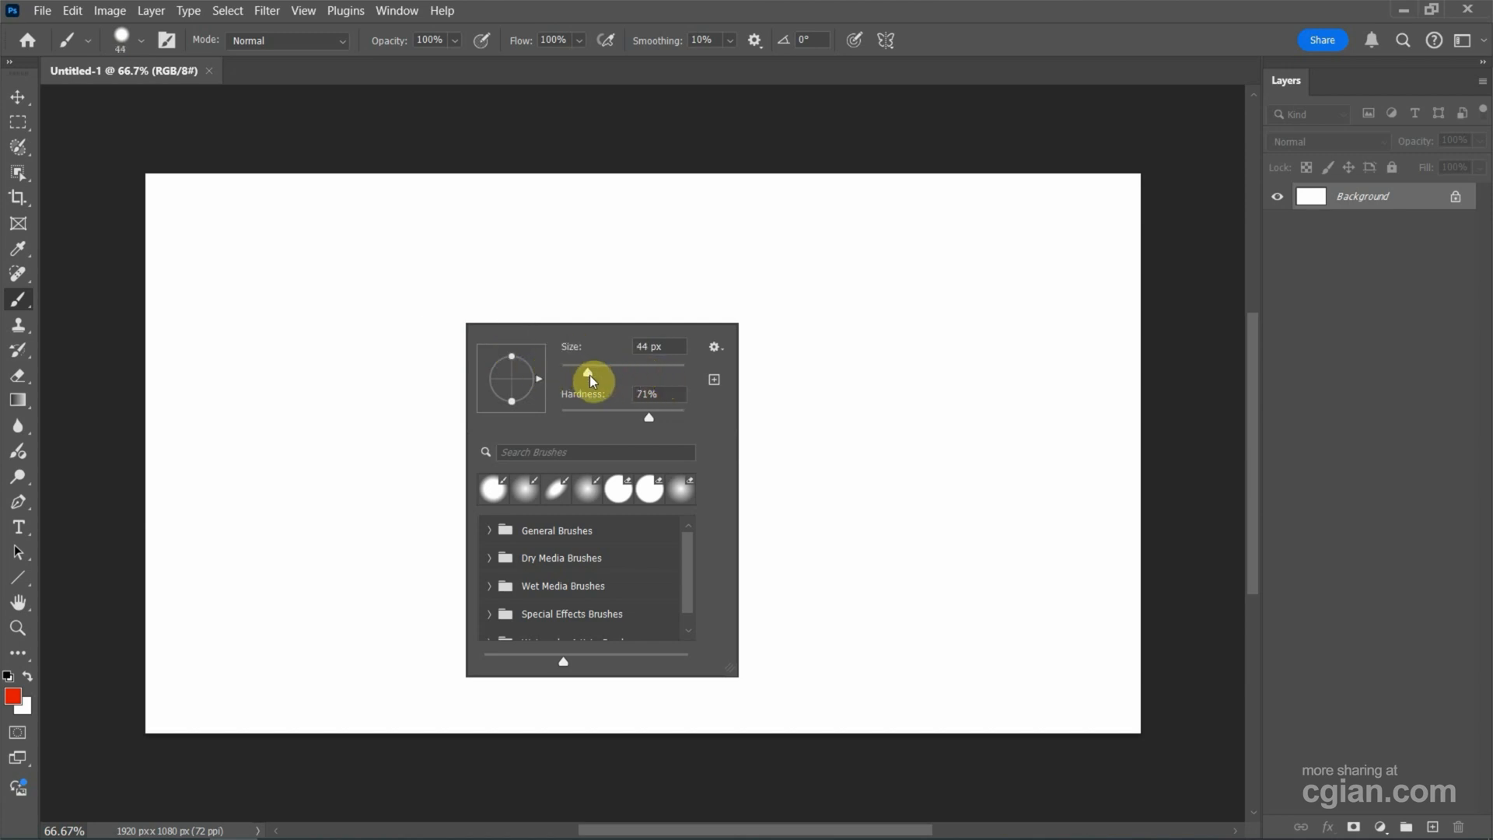
{"action": "left_click", "coordinate": [658, 345]}
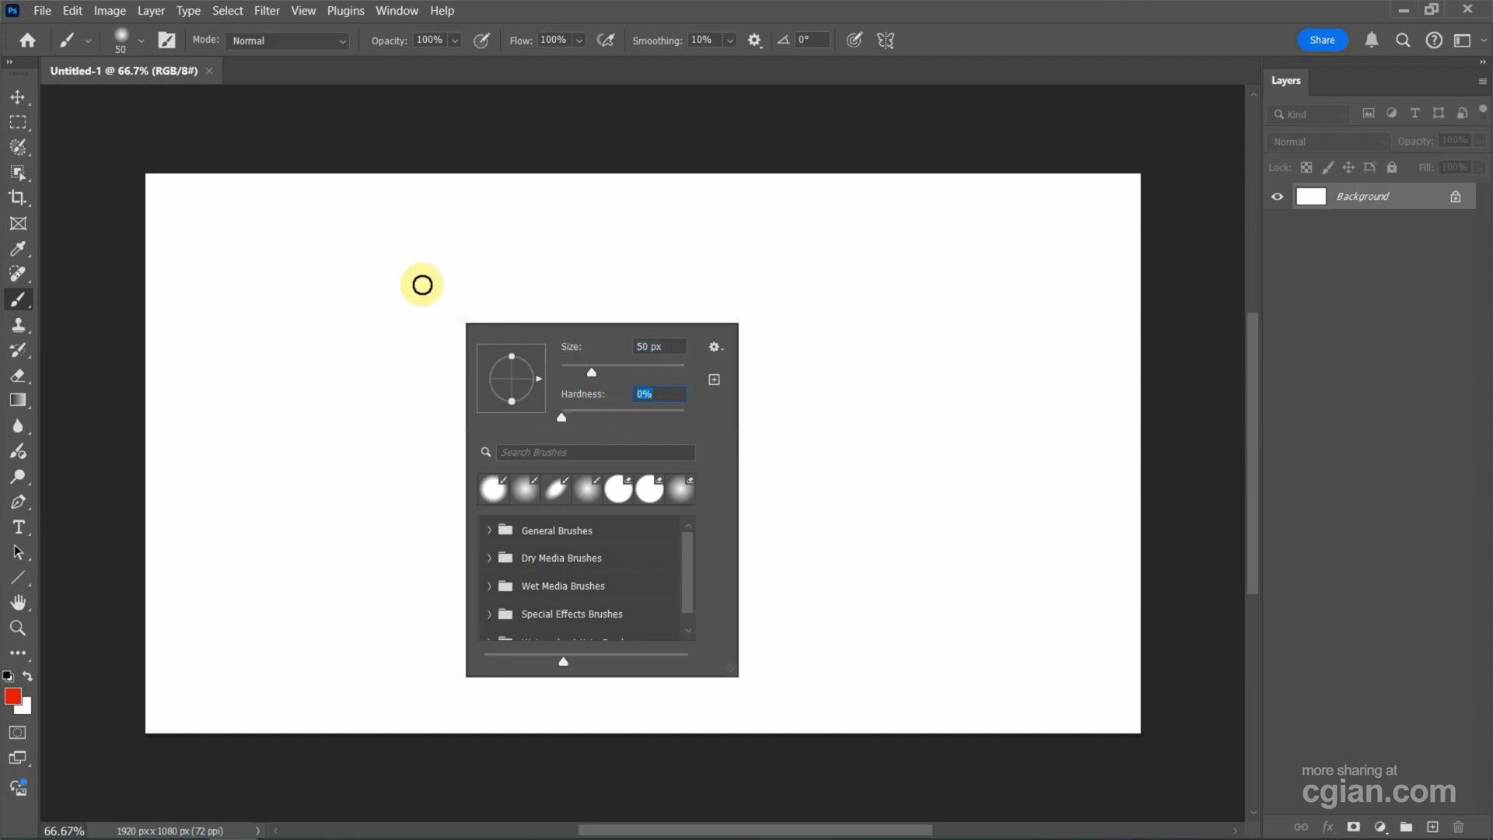
{"action": "mouse_move", "coordinate": [337, 283]}
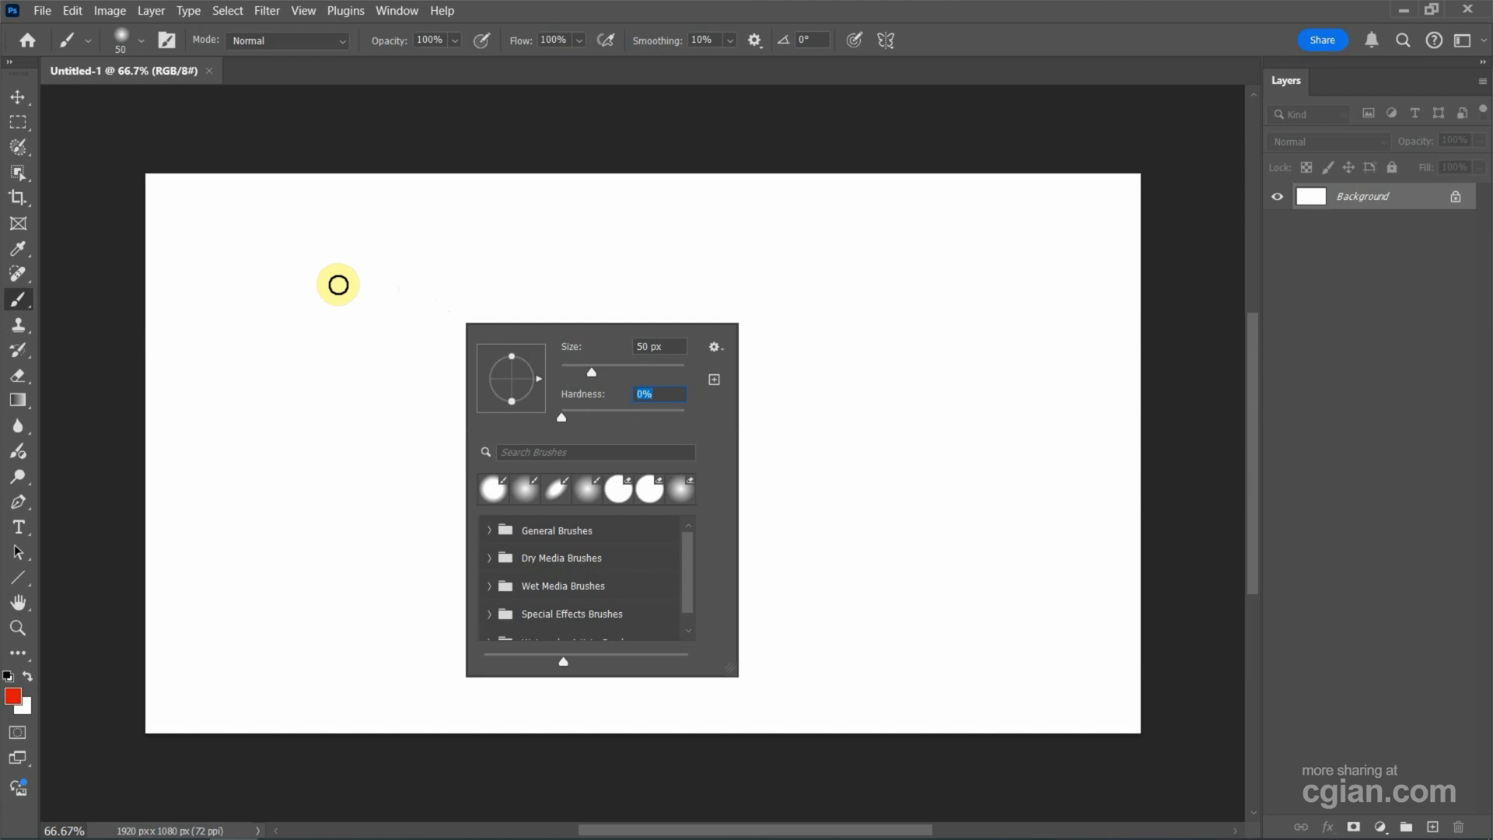
Paint a soft red horizontal stroke across the upper left, then check the brush size (70 px)
{"action": "left_click", "coordinate": [310, 286]}
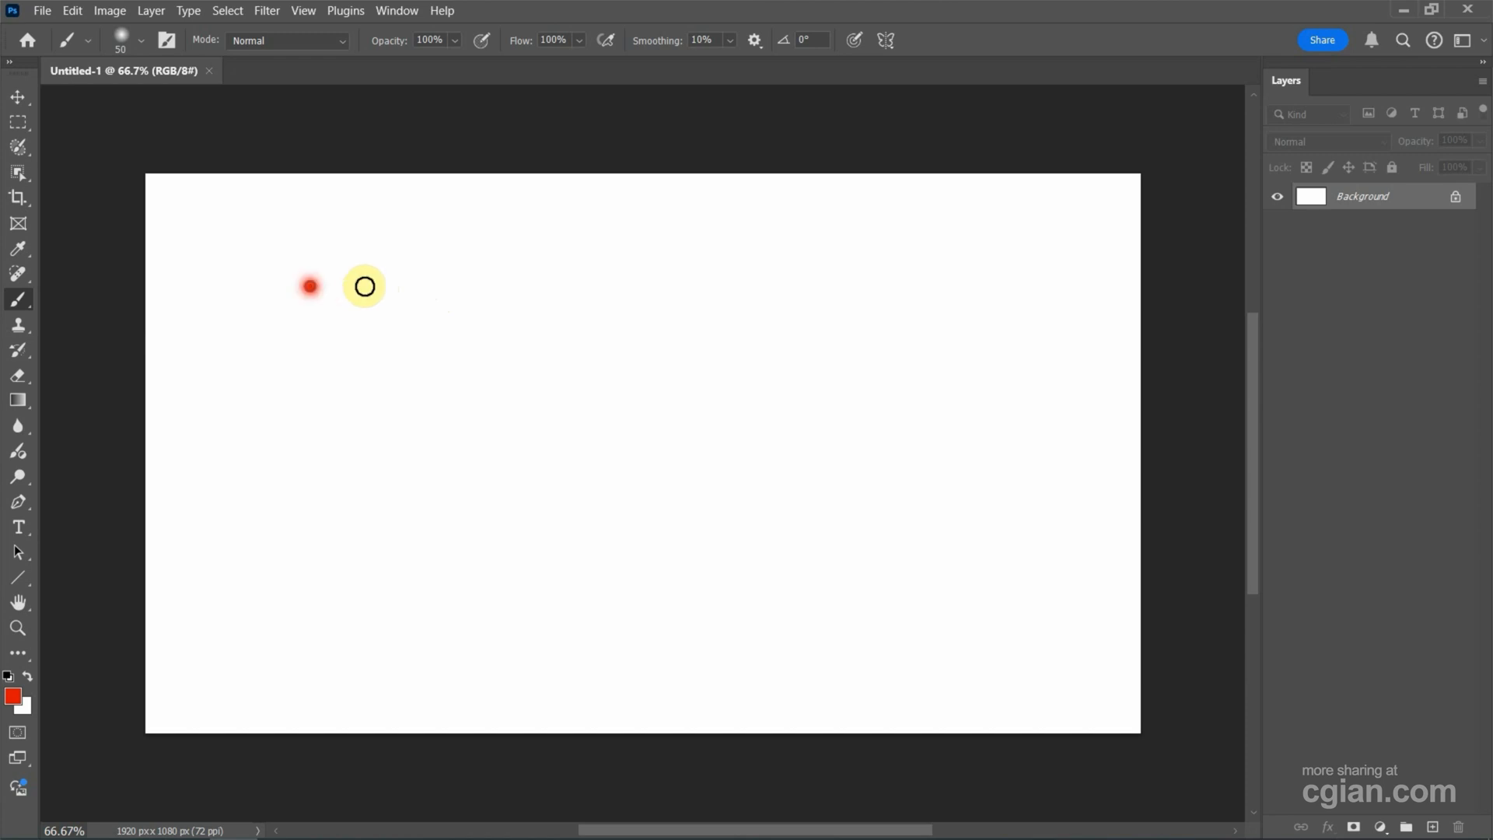
{"action": "left_click_drag", "start_coordinate": [310, 286], "coordinate": [700, 277]}
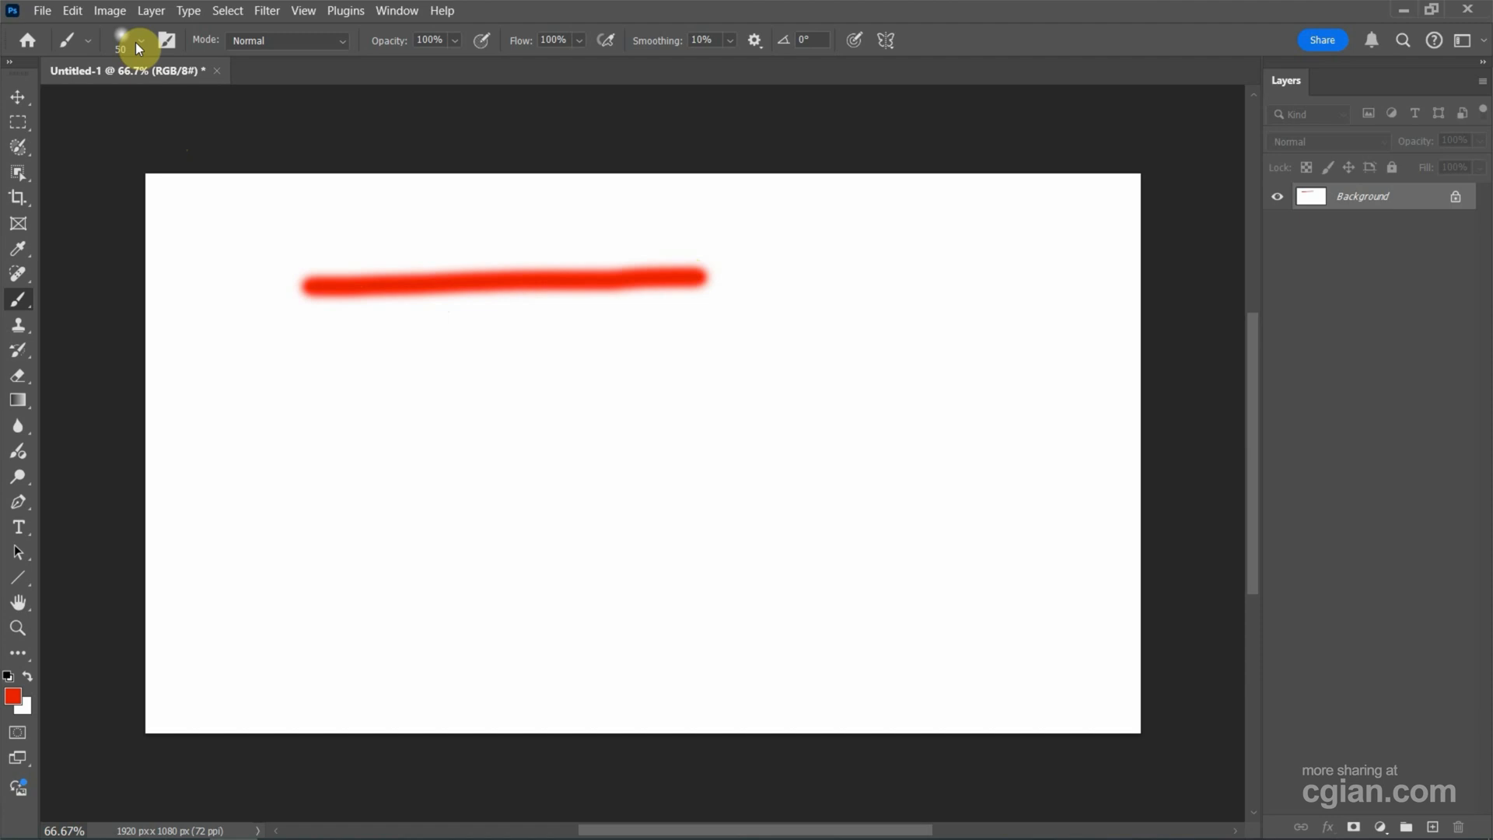
{"action": "left_click", "coordinate": [138, 40]}
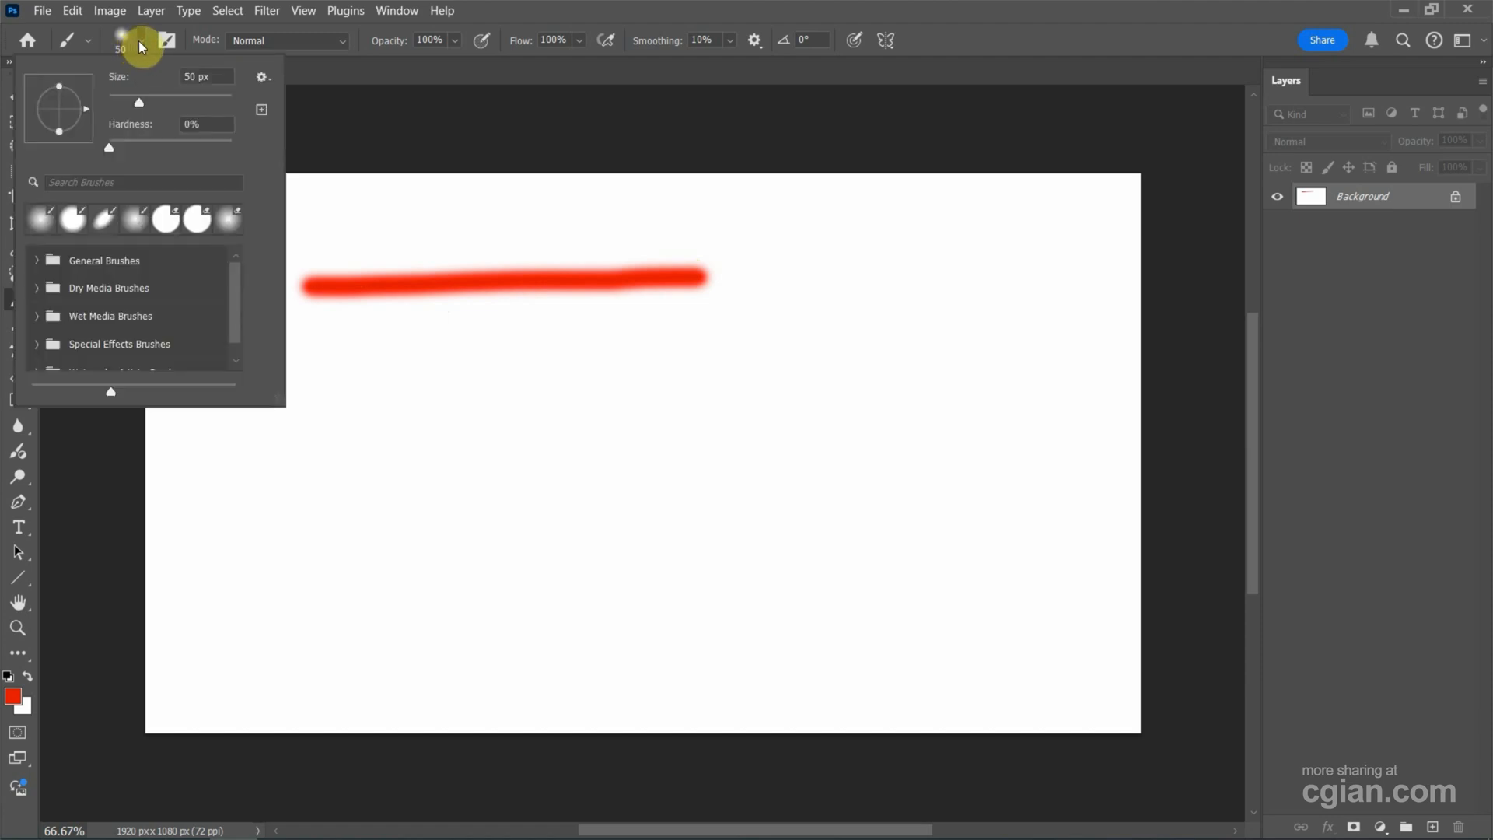
{"action": "mouse_move", "coordinate": [144, 77]}
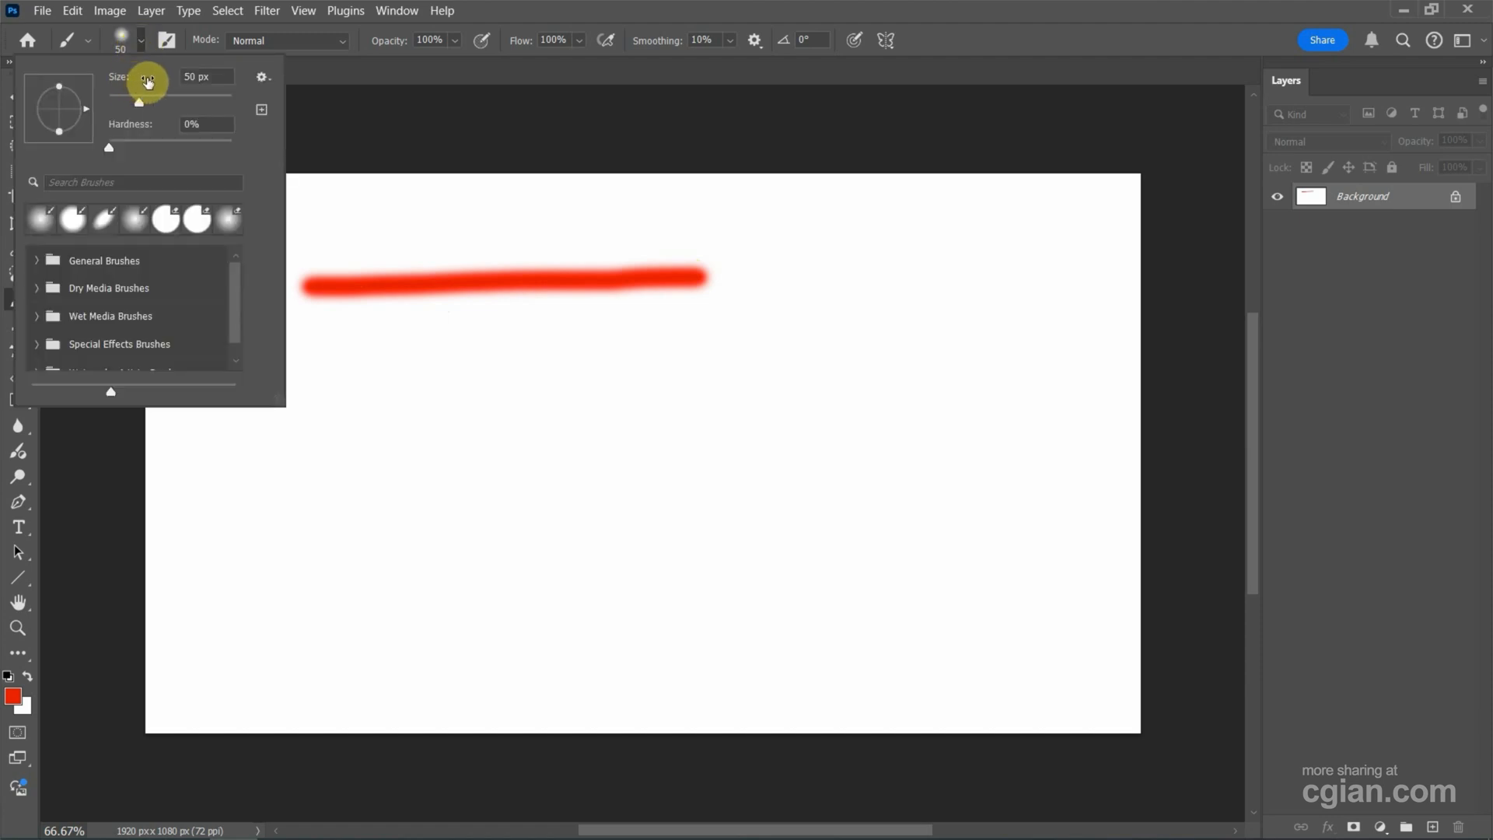
{"action": "mouse_move", "coordinate": [147, 90]}
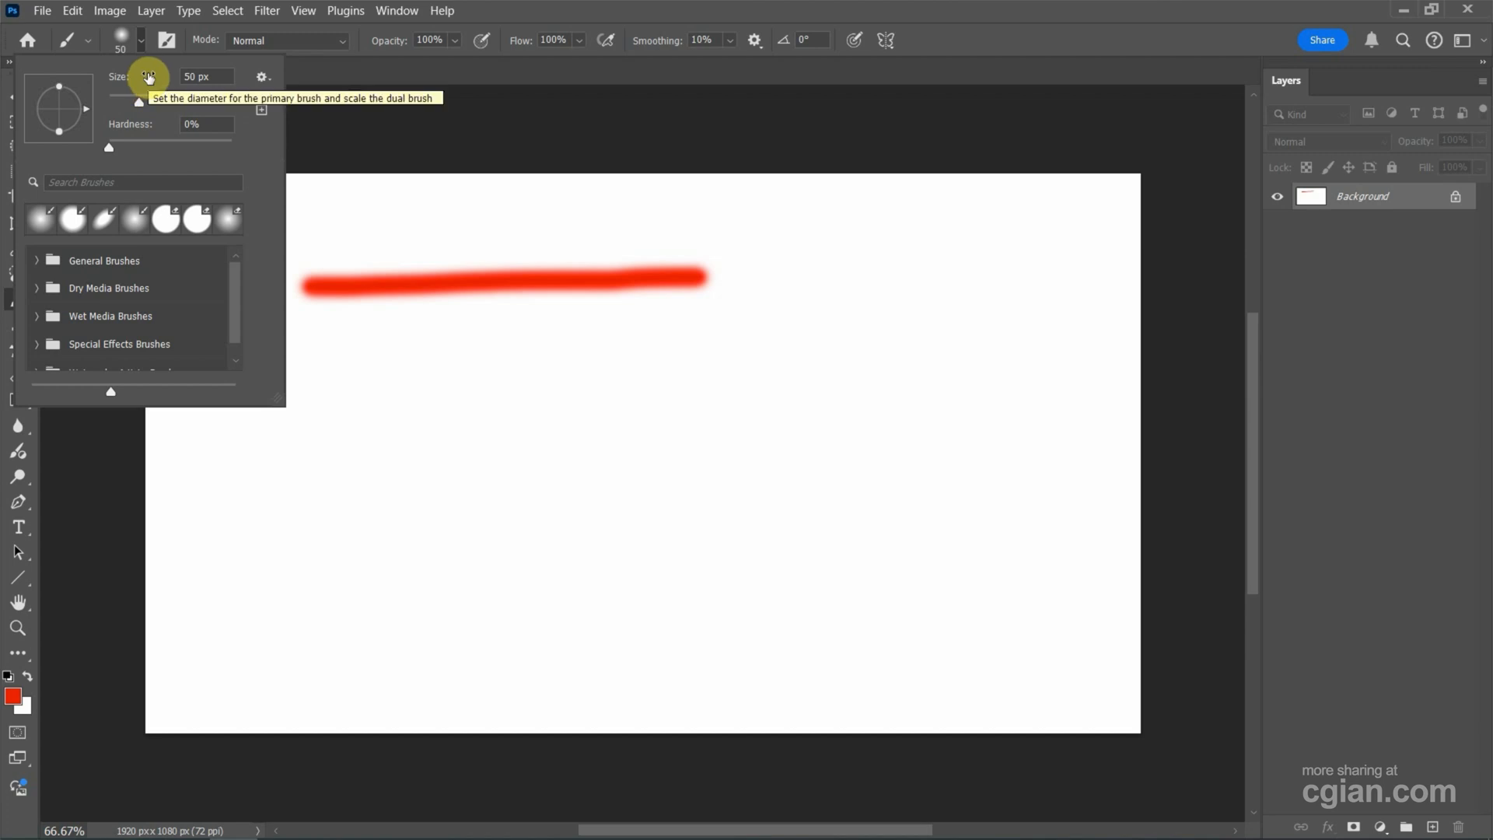
{"action": "left_click", "coordinate": [470, 440]}
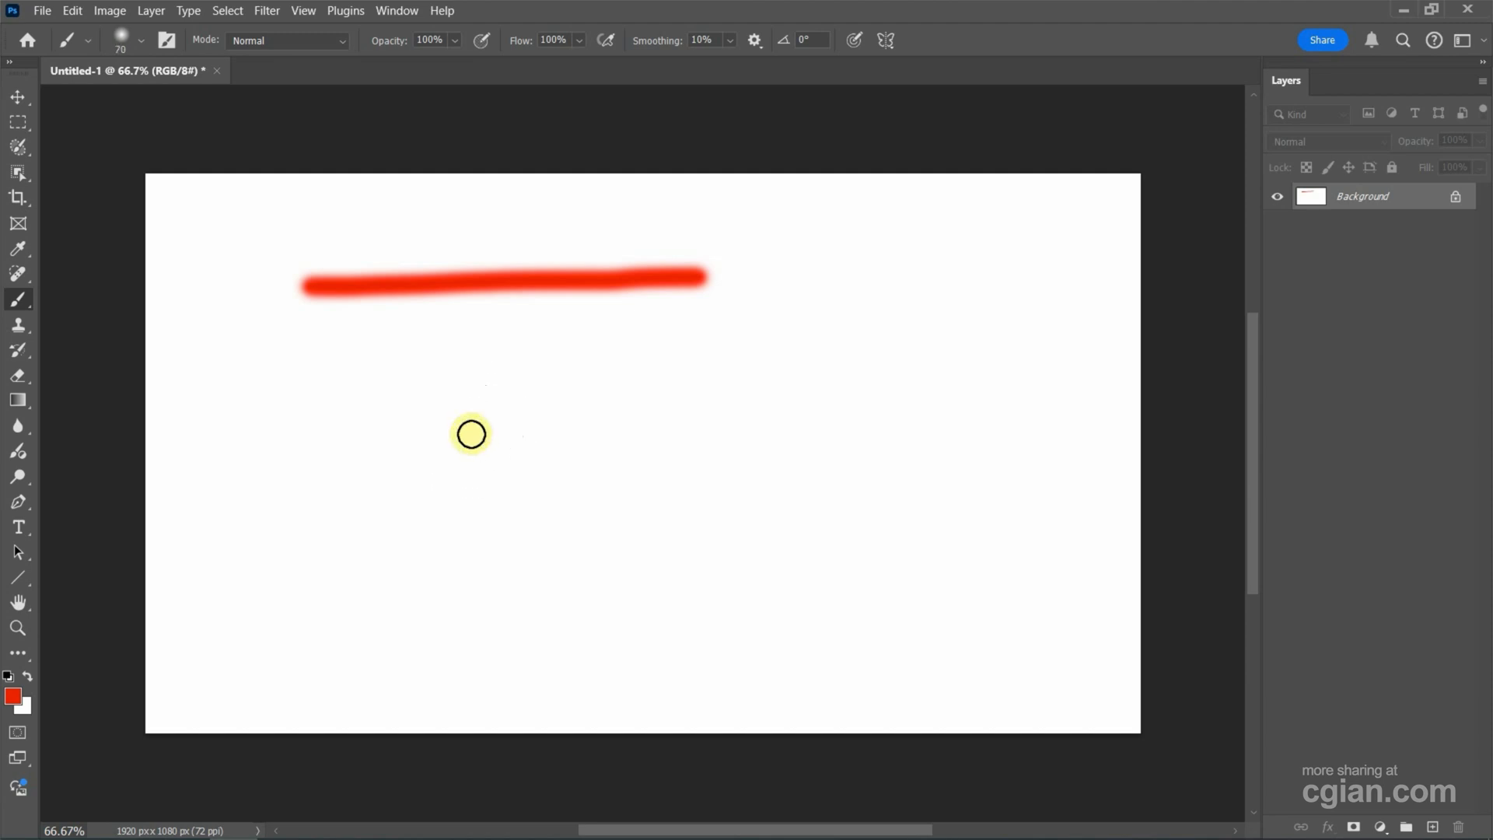
Paint a second soft red stroke below the first, thick on the left tapering thinner rightward using [ and ] sizing
{"action": "key", "text": "["}
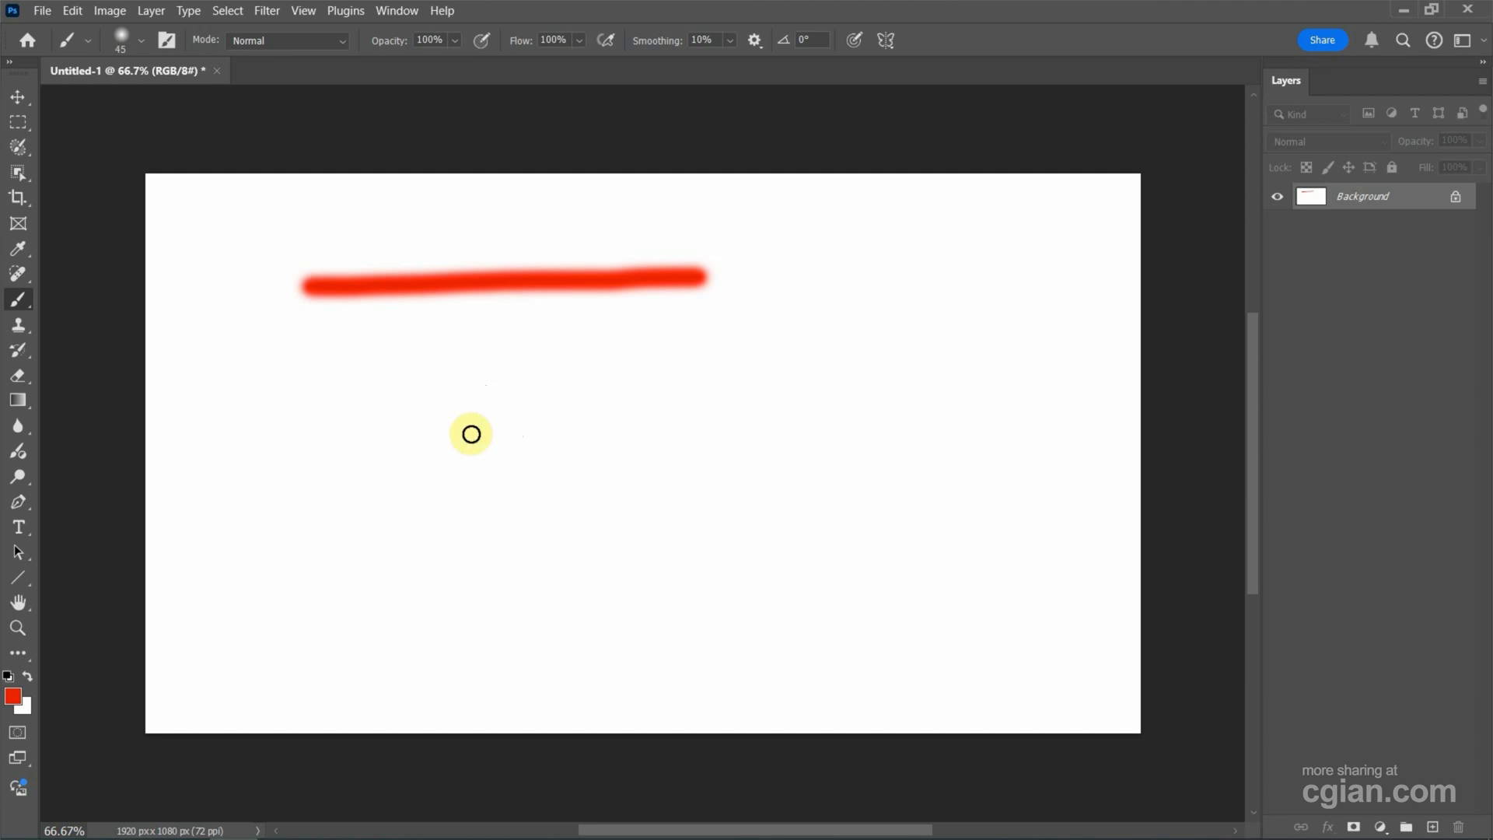
{"action": "key", "text": "]"}
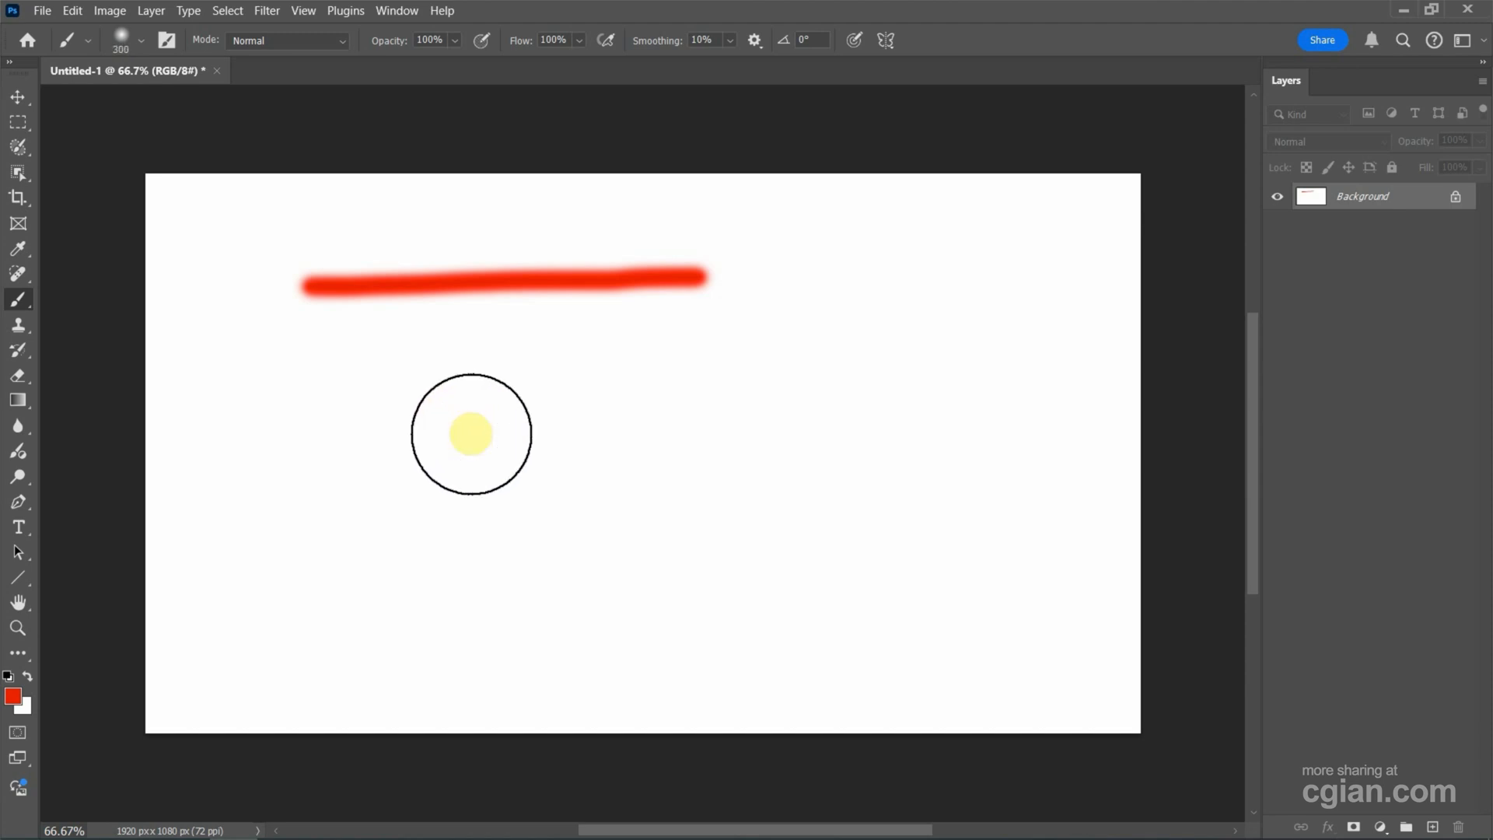
{"action": "left_click_drag", "start_coordinate": [305, 430], "coordinate": [588, 396]}
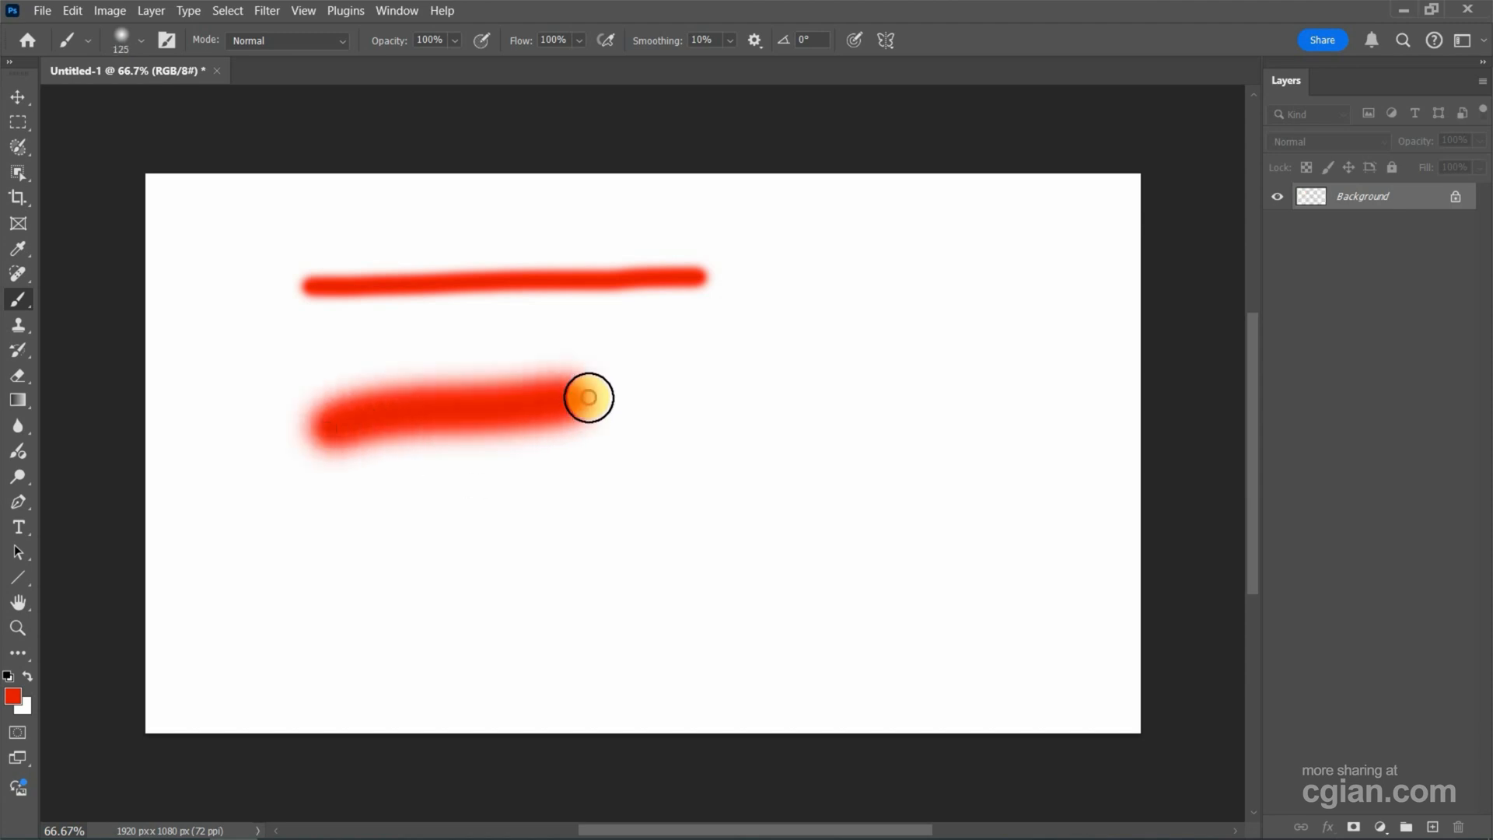
{"action": "left_click_drag", "start_coordinate": [588, 397], "coordinate": [767, 387]}
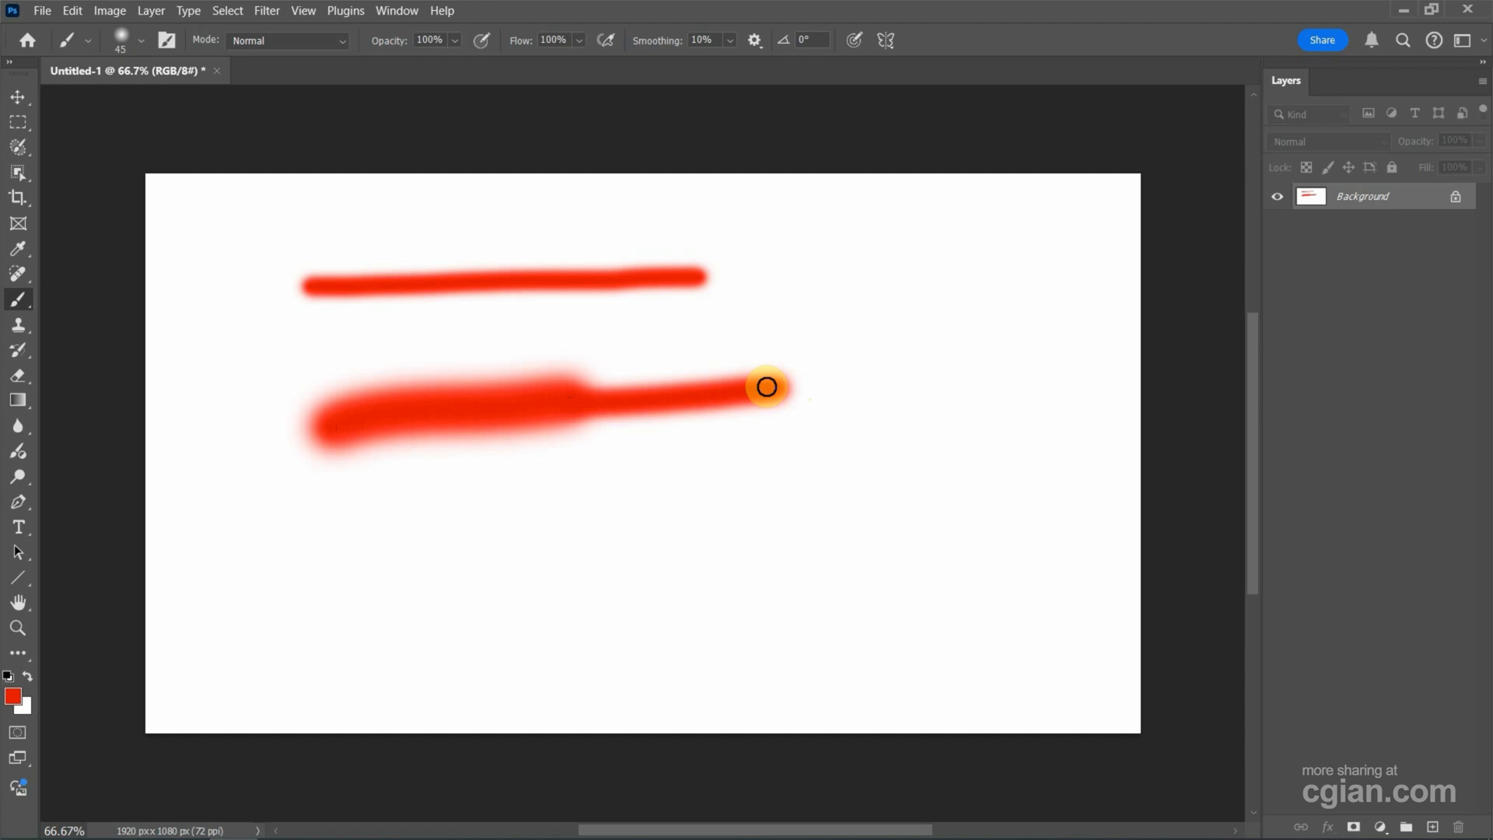
{"action": "left_click_drag", "start_coordinate": [767, 386], "coordinate": [913, 371]}
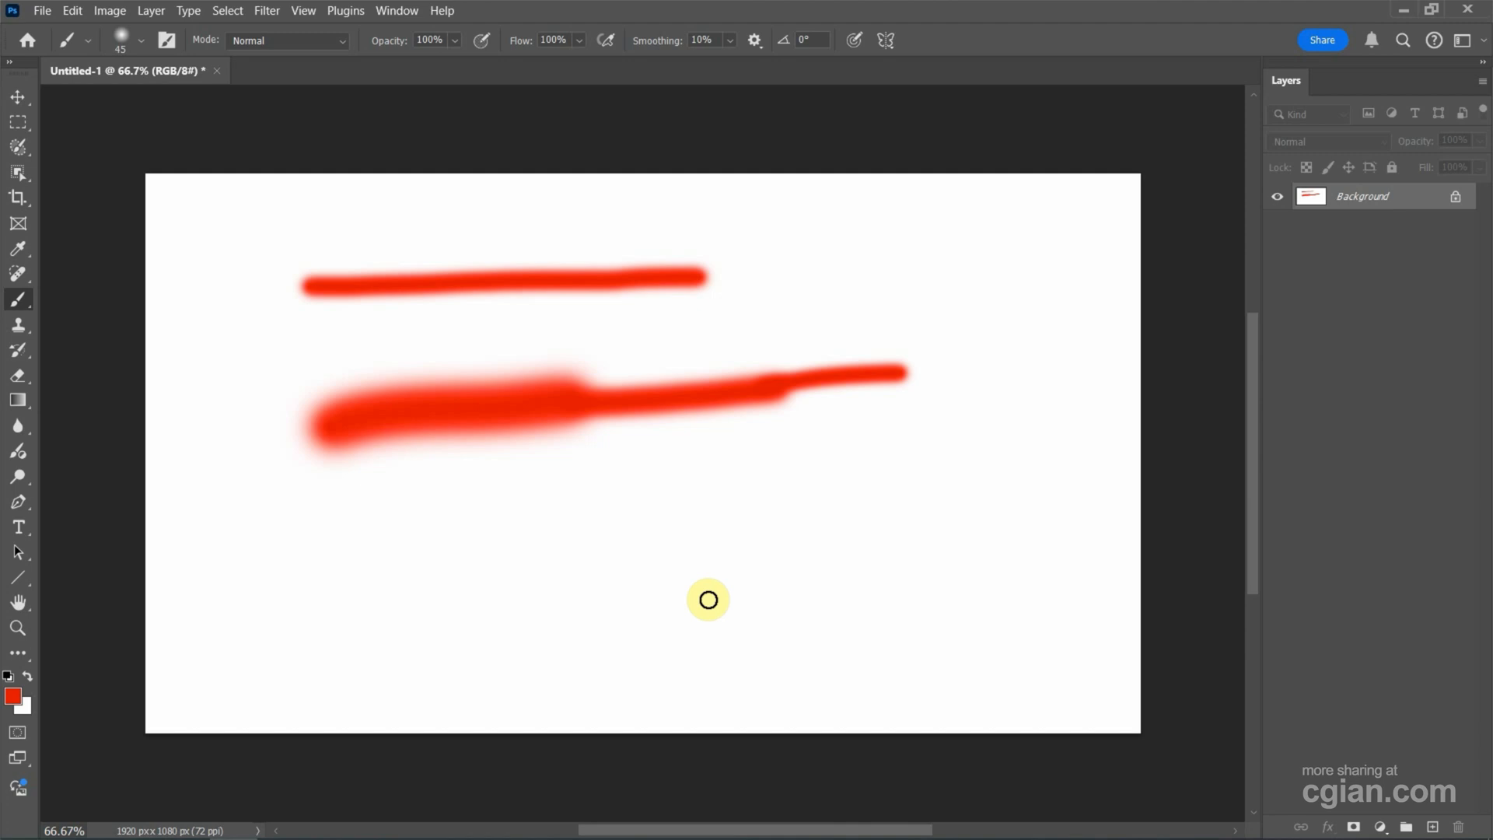
{"action": "mouse_move", "coordinate": [716, 555]}
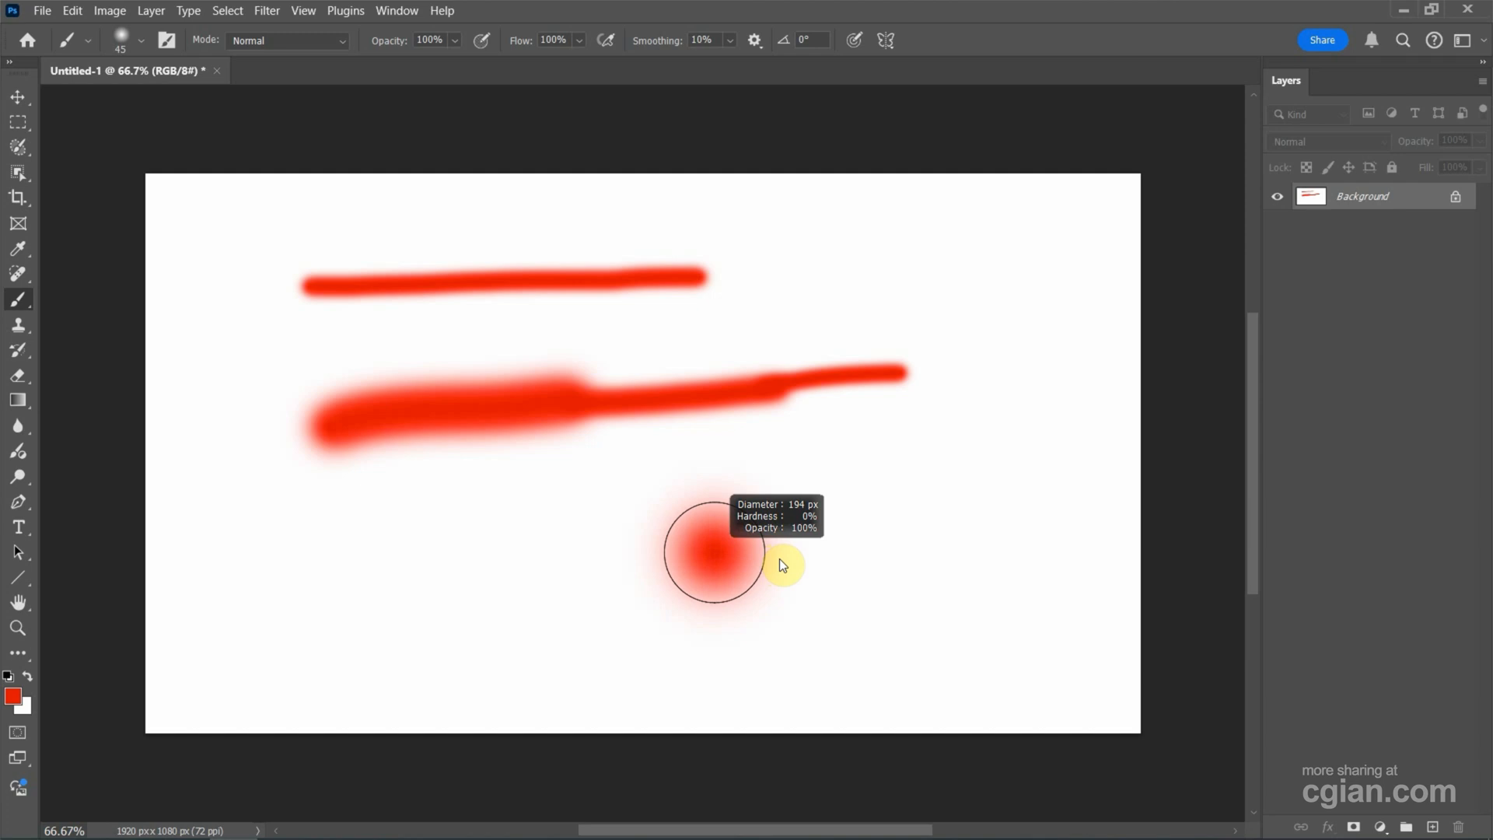
Set a hard-edged 100 px brush and paint a thick red stroke across the lower canvas
{"action": "left_click_drag", "start_coordinate": [781, 564], "coordinate": [822, 563]}
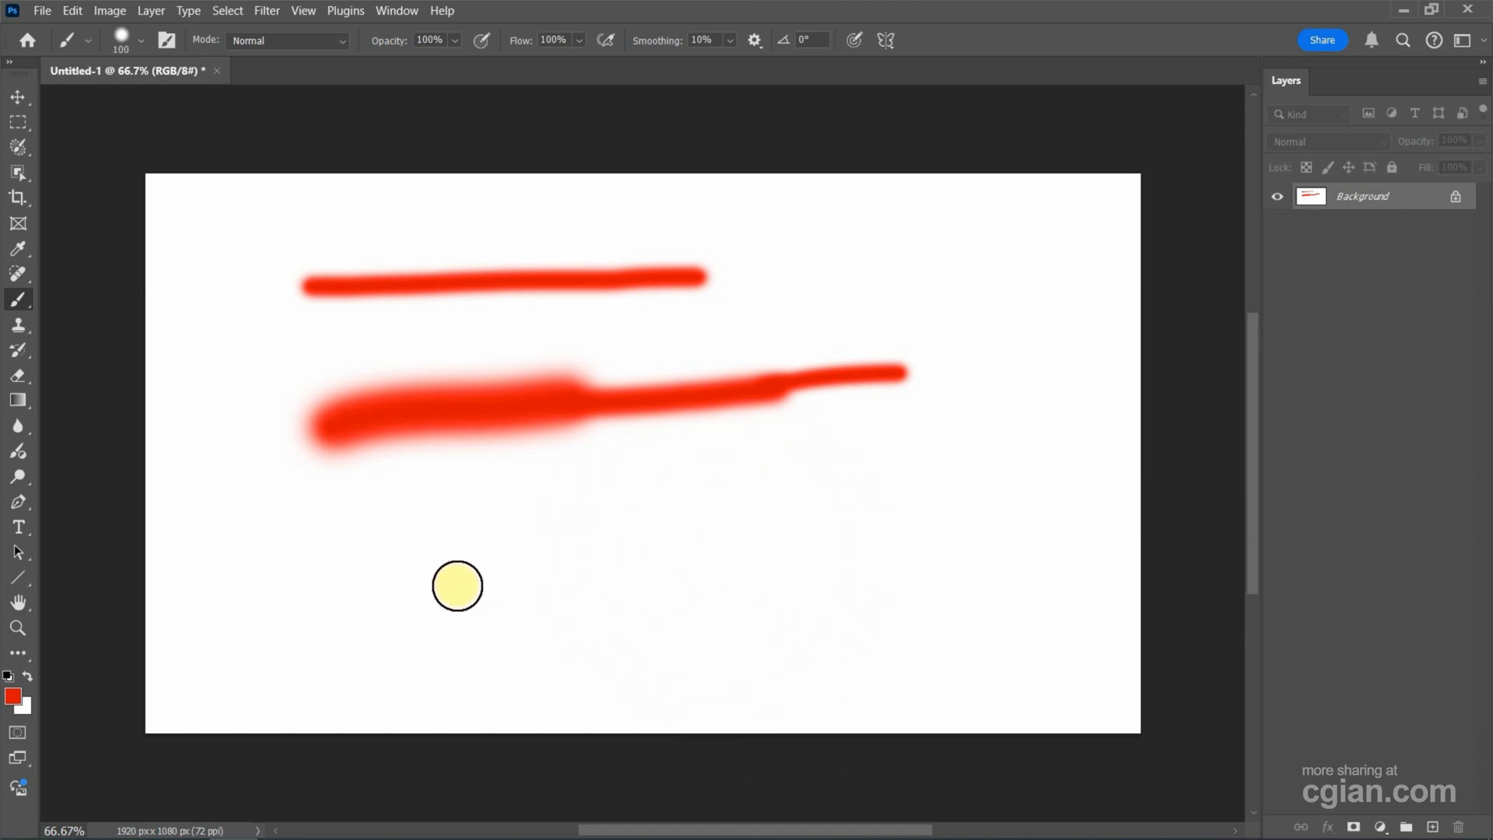
{"action": "left_click_drag", "start_coordinate": [457, 587], "coordinate": [834, 537]}
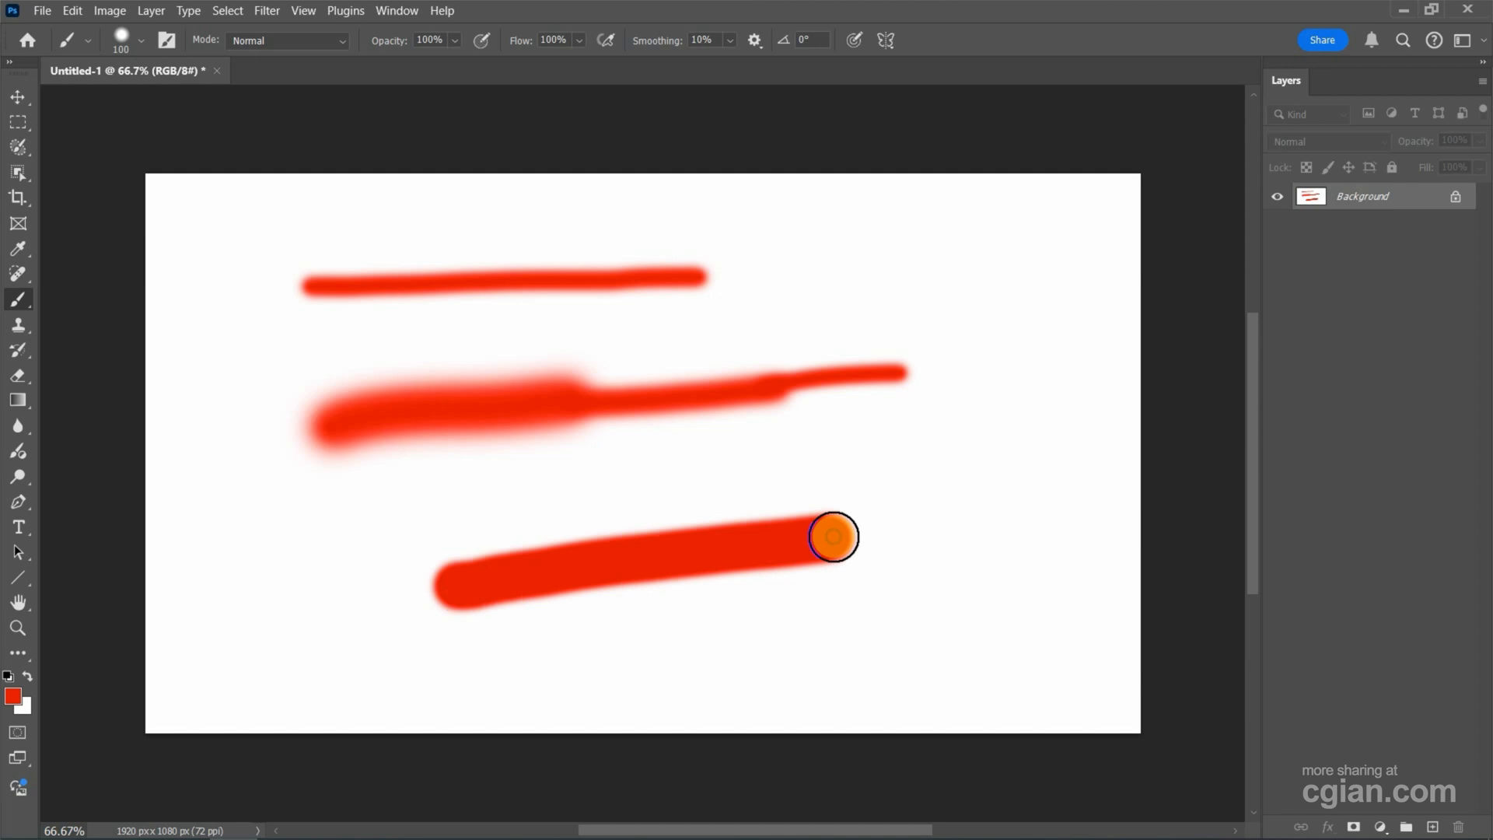